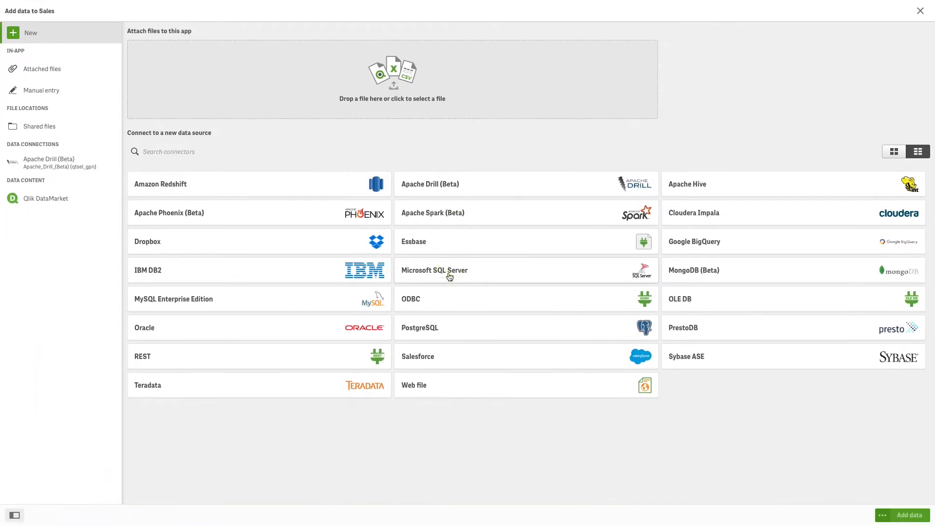
mouse_move(415, 194)
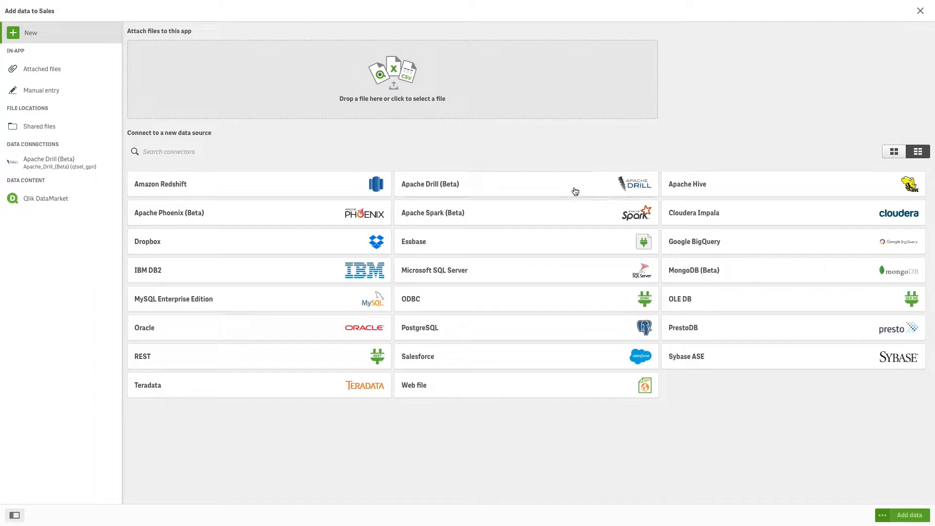
Step: Start an Apache Drill (Beta) connection, trying Plain authentication before reverting to No Authentication
click(525, 183)
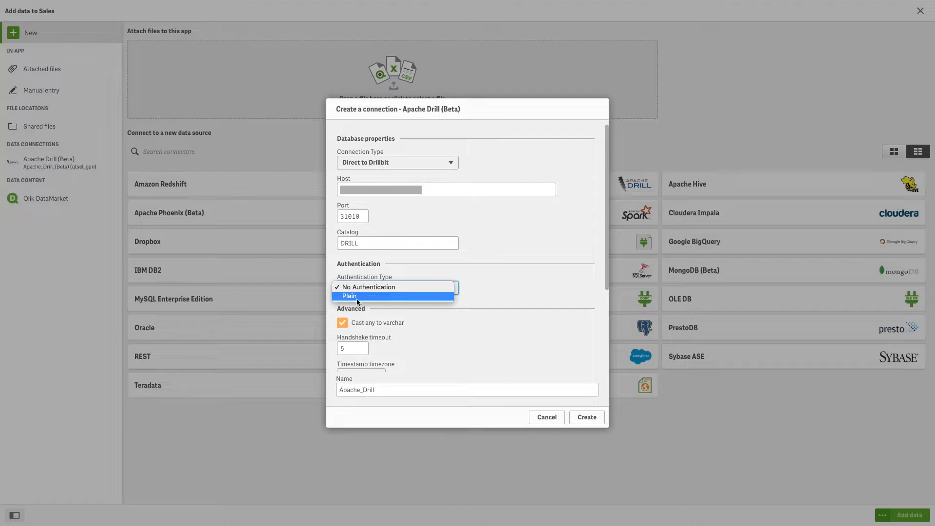
click(350, 296)
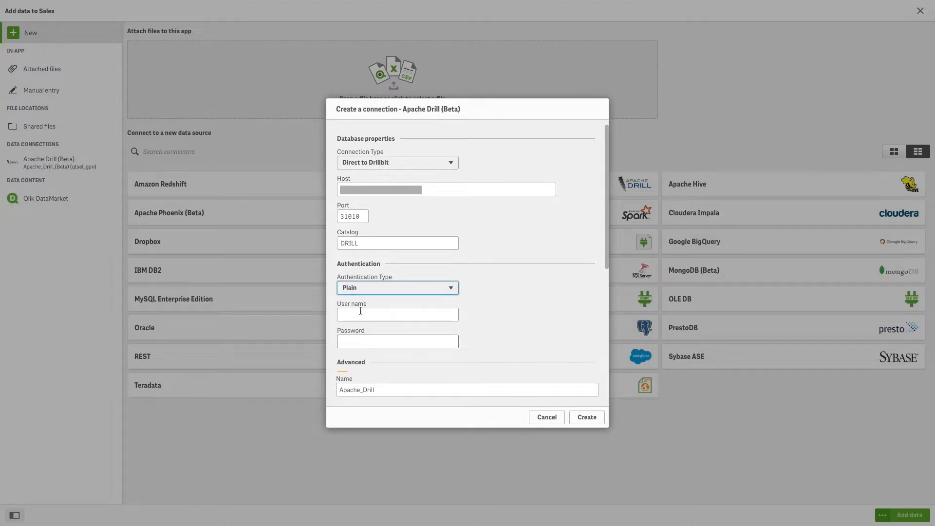
click(397, 288)
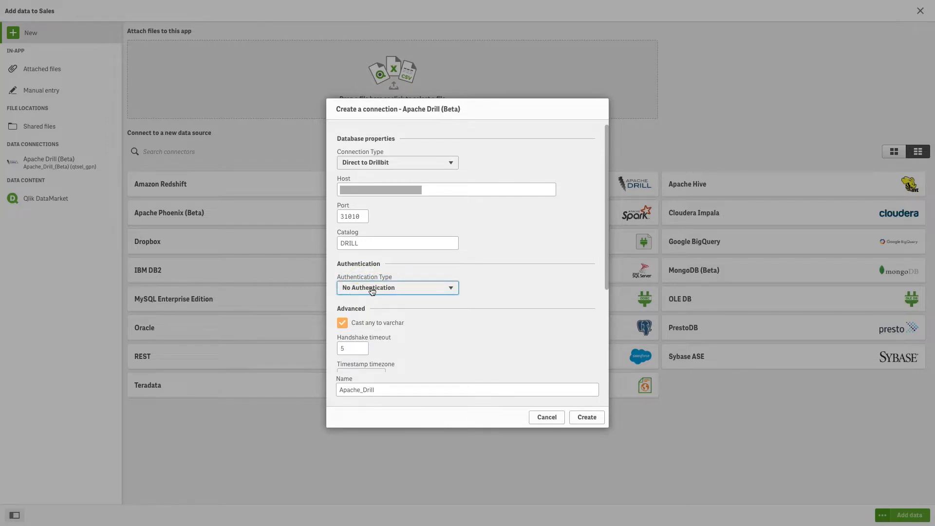
mouse_move(597, 276)
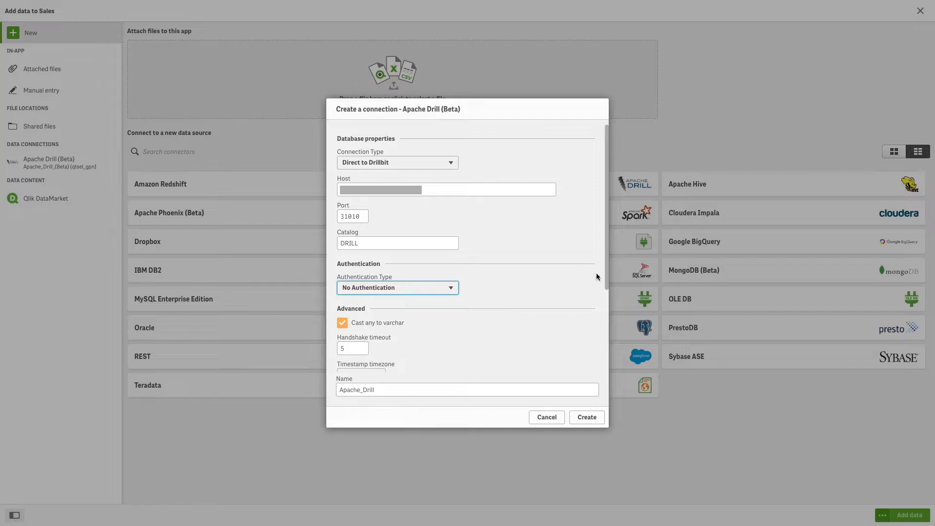
scroll(down, 3)
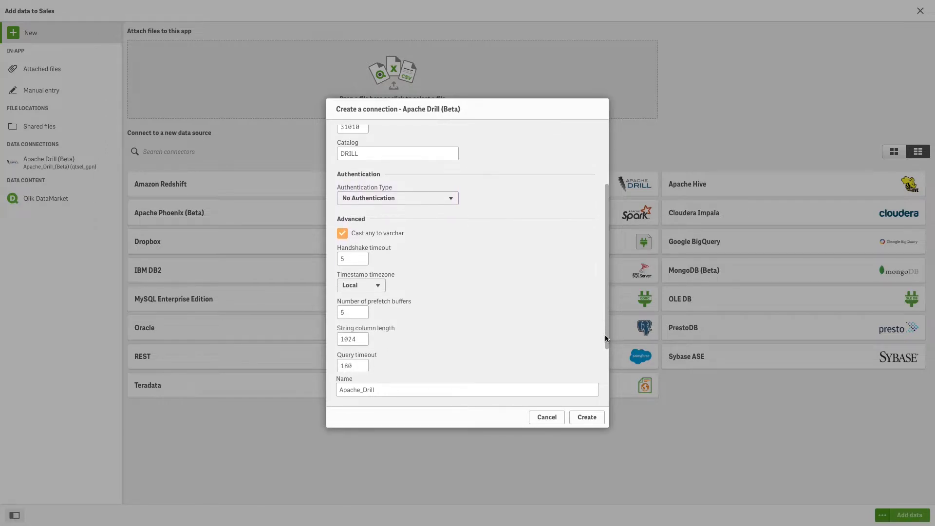
scroll(down, 3)
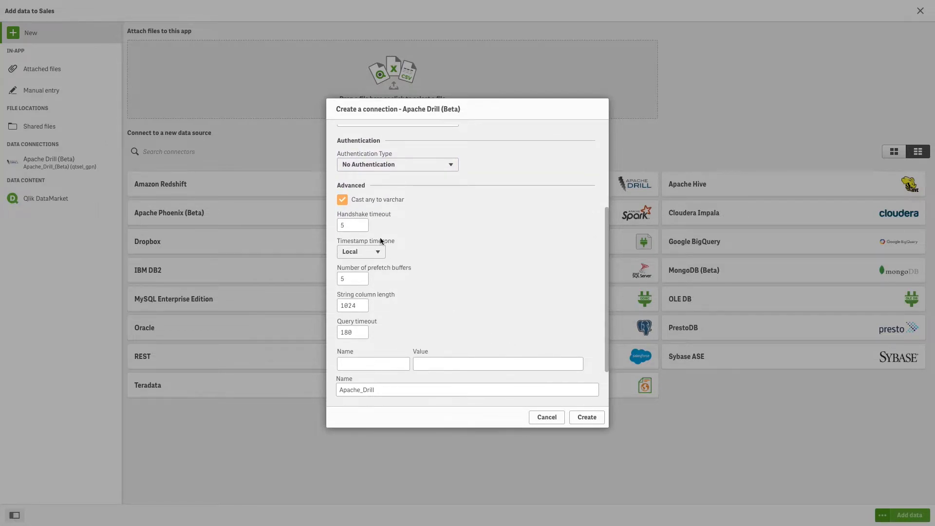
mouse_move(355, 351)
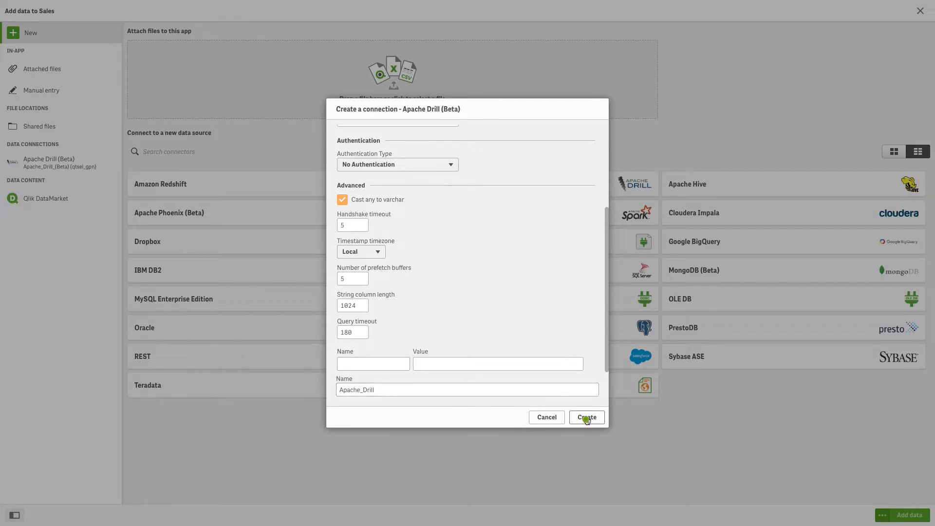
Step: Create the Apache Drill connection and add the orders table from hive.default
click(586, 417)
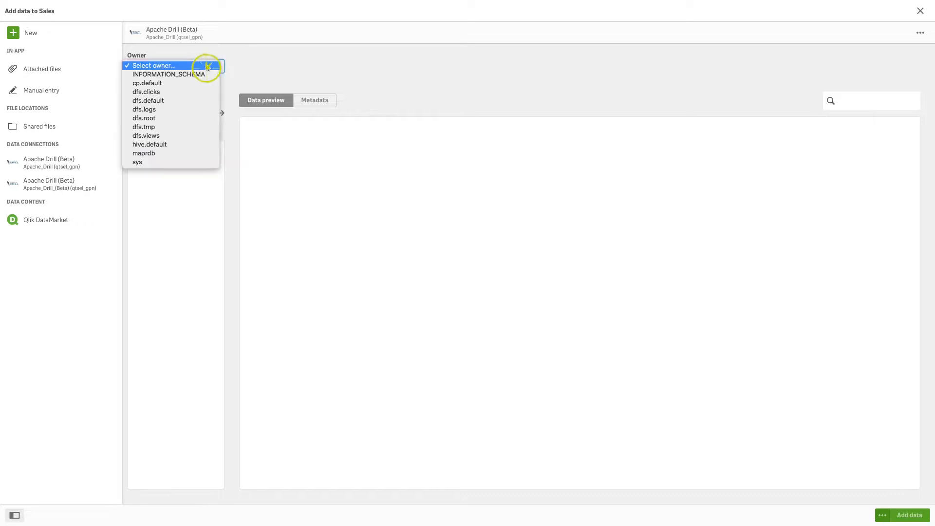
mouse_move(176, 144)
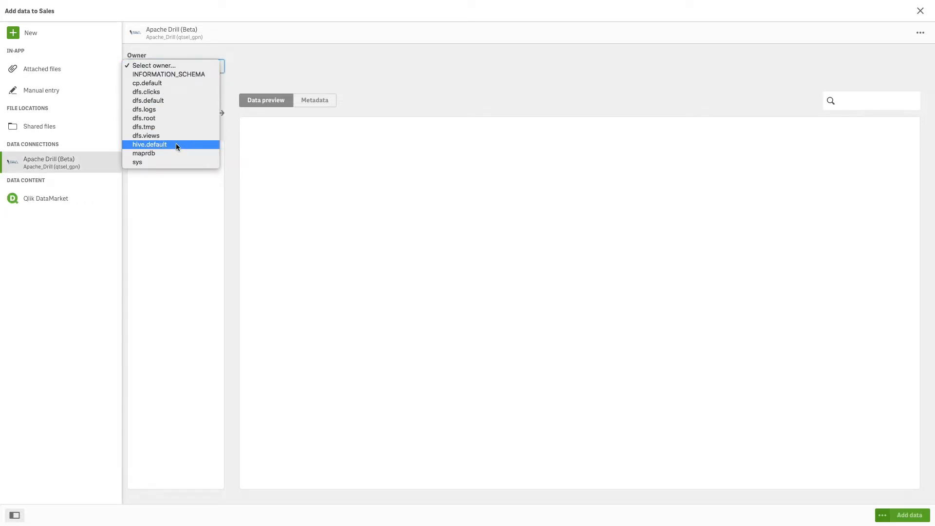
click(149, 144)
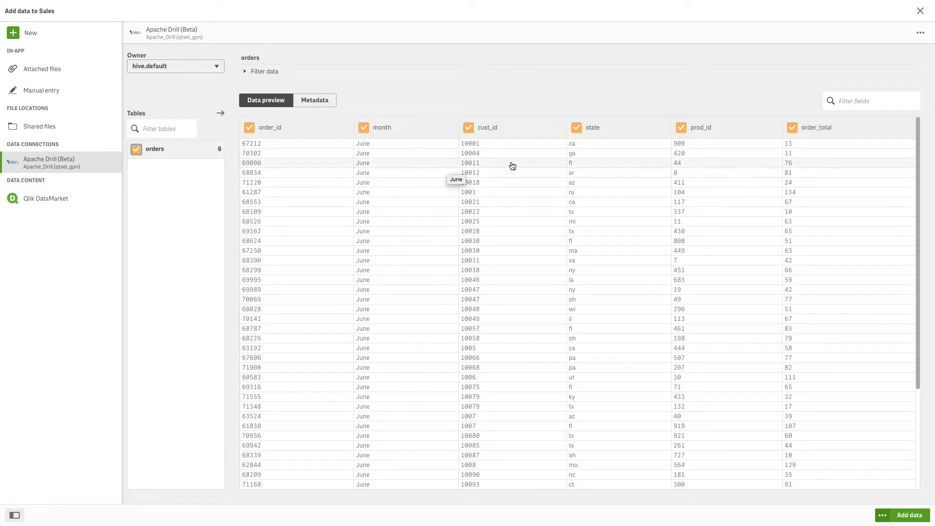
mouse_move(896, 418)
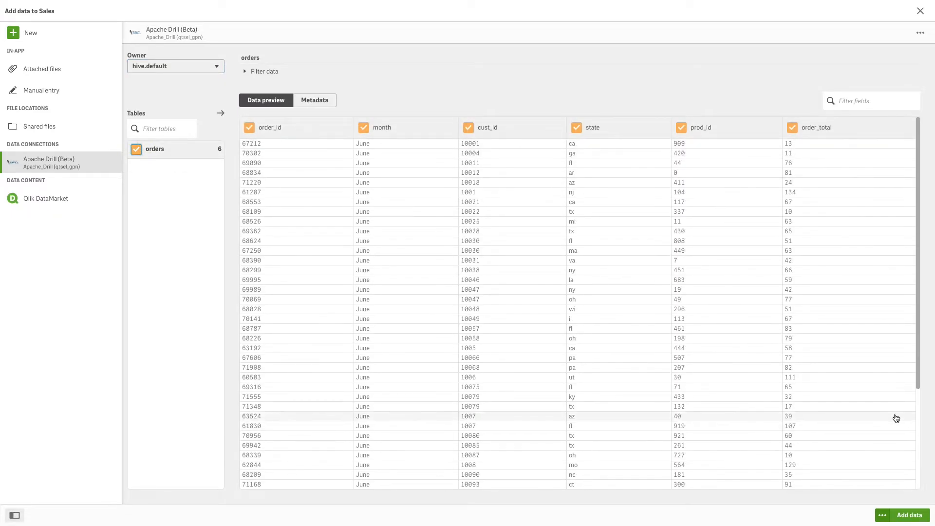
click(908, 514)
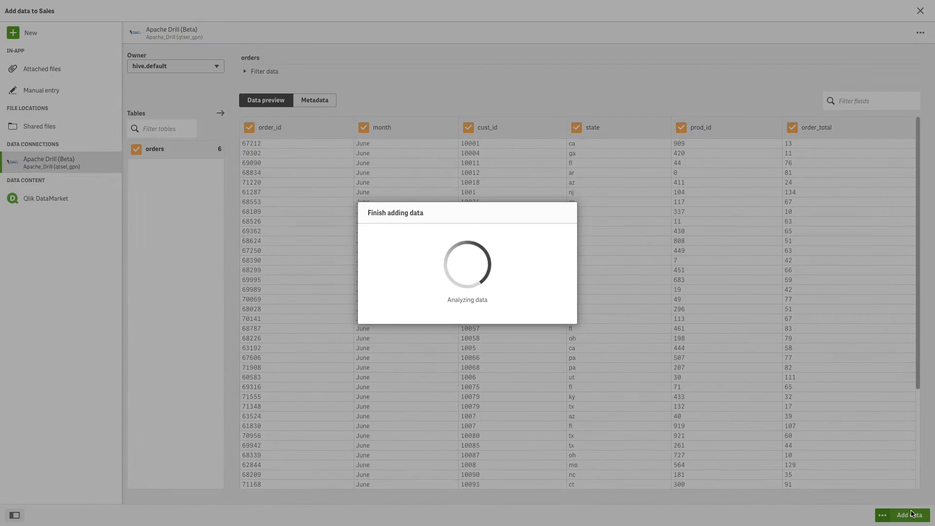
Step: Generate insights from the orders data and expand the sum(order_total) by month chart
click(907, 515)
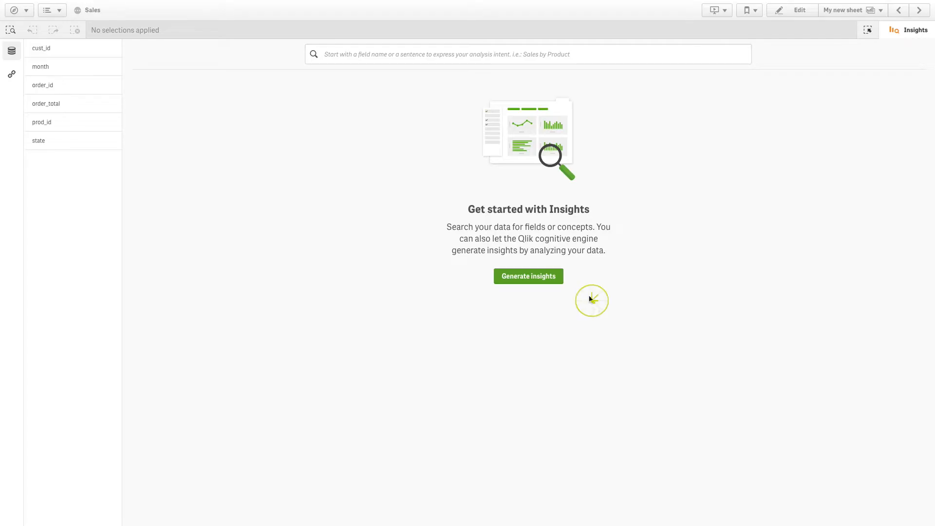
click(528, 275)
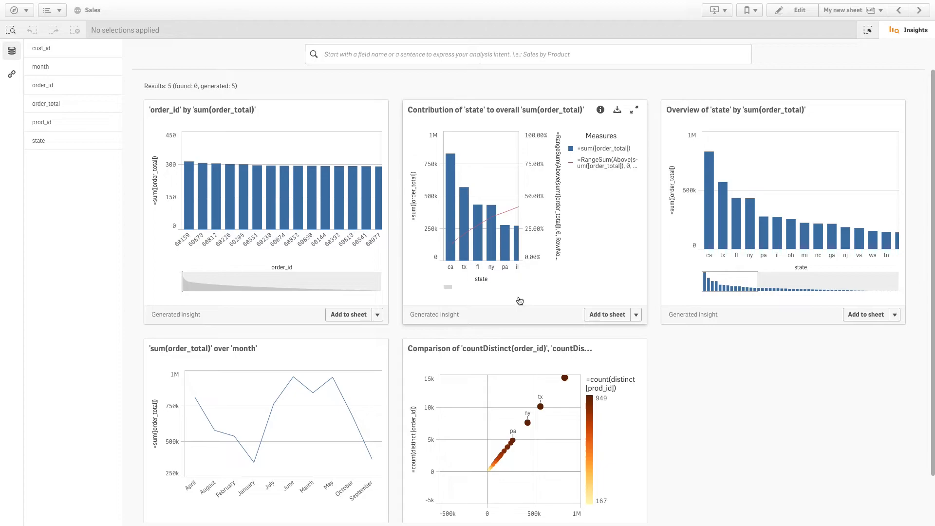
mouse_move(354, 434)
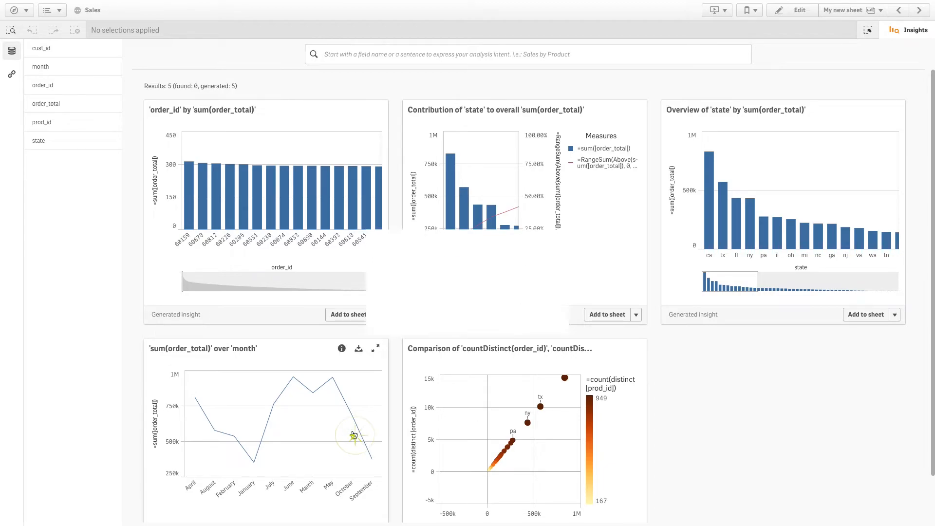
click(376, 348)
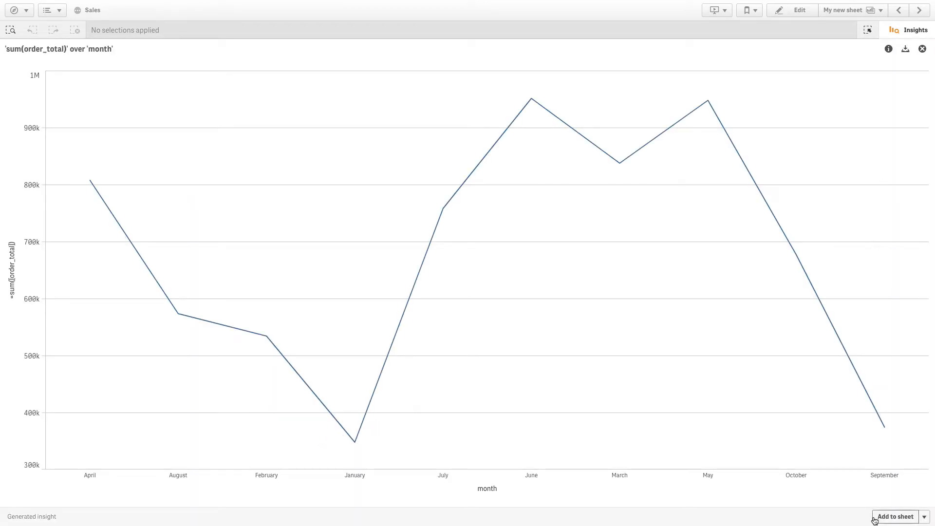
Step: Add the monthly order_total line chart to My new sheet and enter edit mode
click(895, 516)
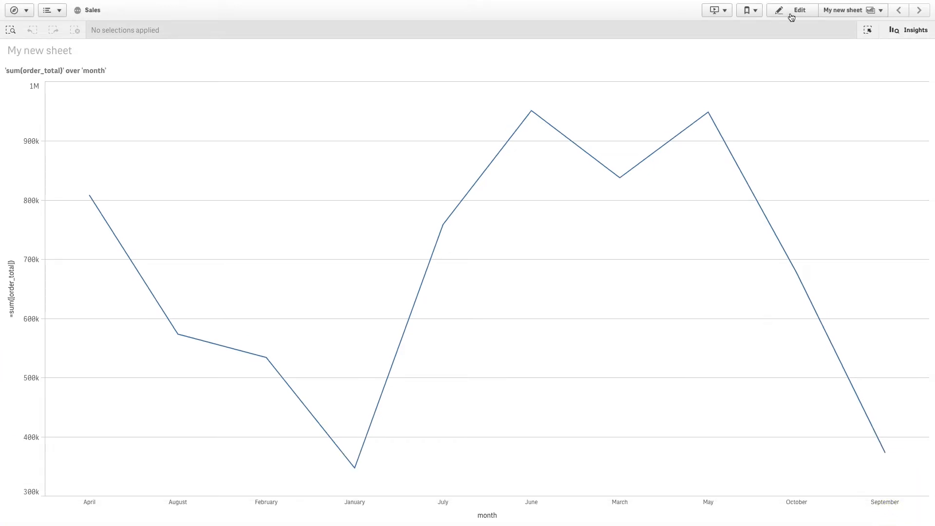
click(792, 10)
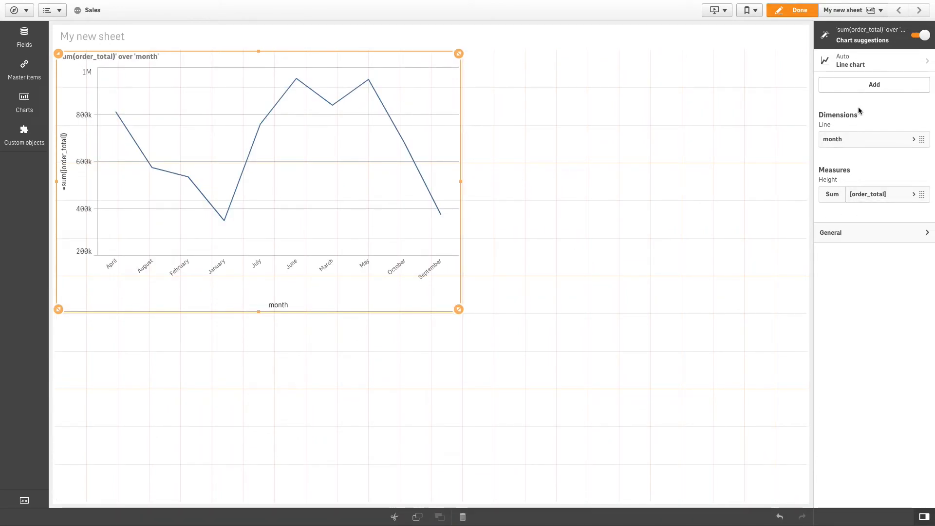
Step: Set the line chart's title to 'Orders over Months' under Appearance > General
click(922, 35)
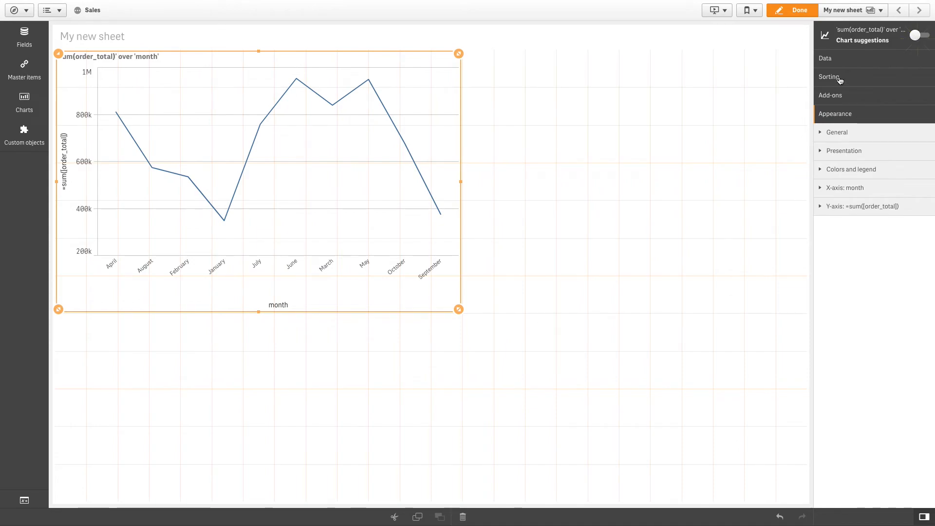
click(837, 132)
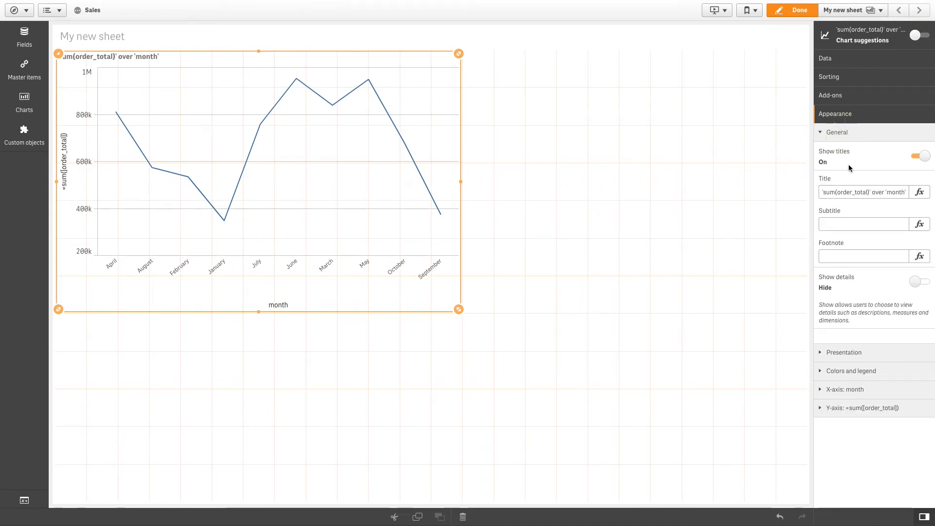
text(Orders over)
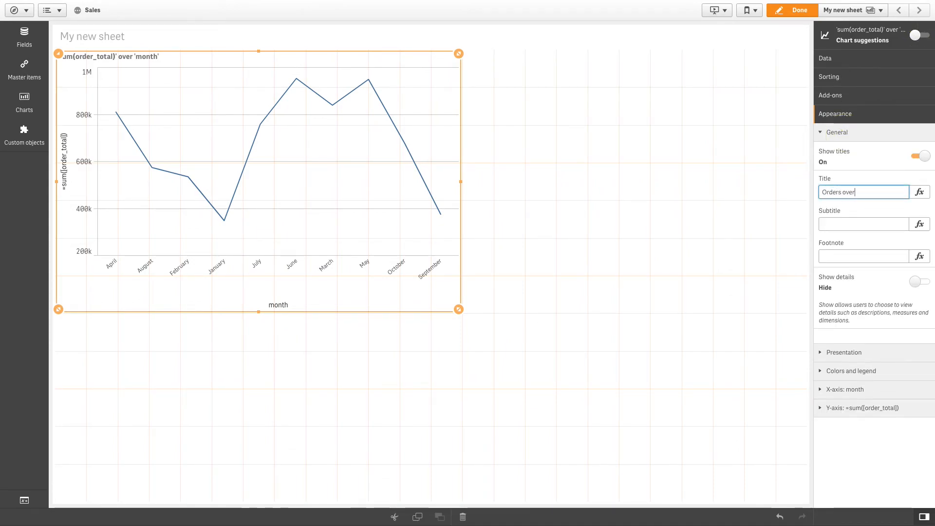
text(Months)
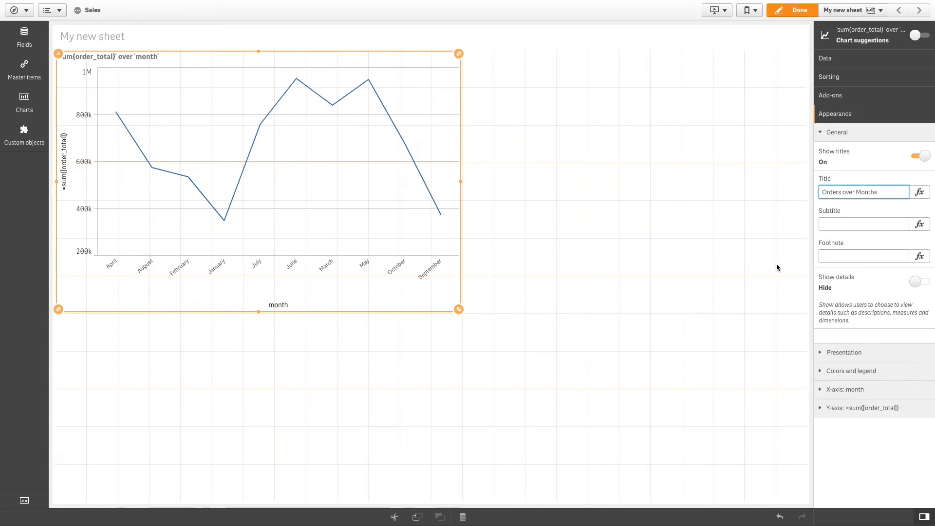